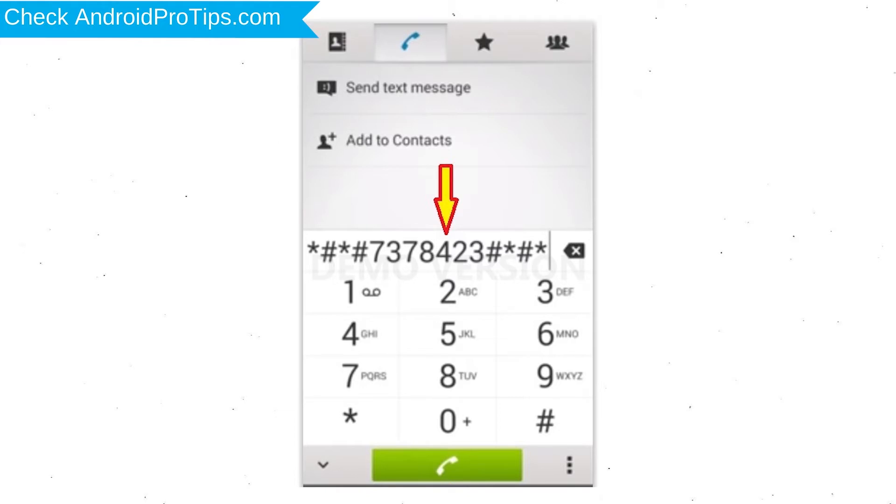
Step: Dial *#*#7378423#*#* to reach the Service menu and enter Customization Settings
click(447, 465)
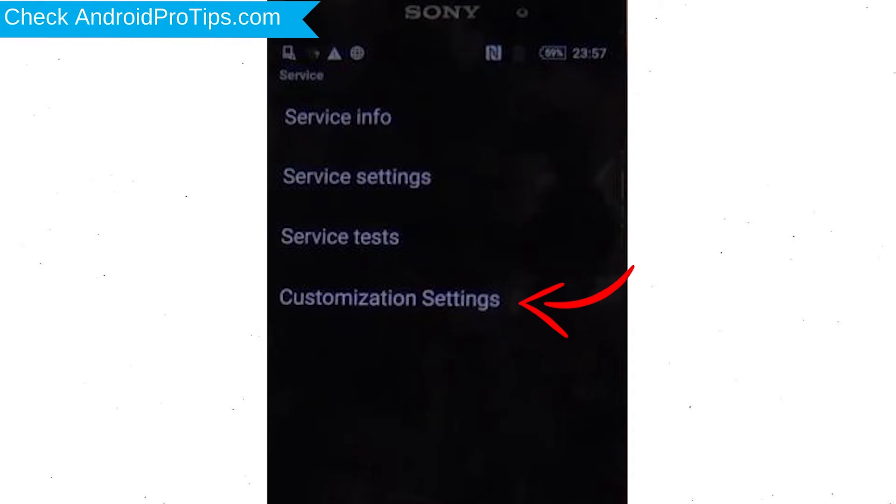
click(390, 298)
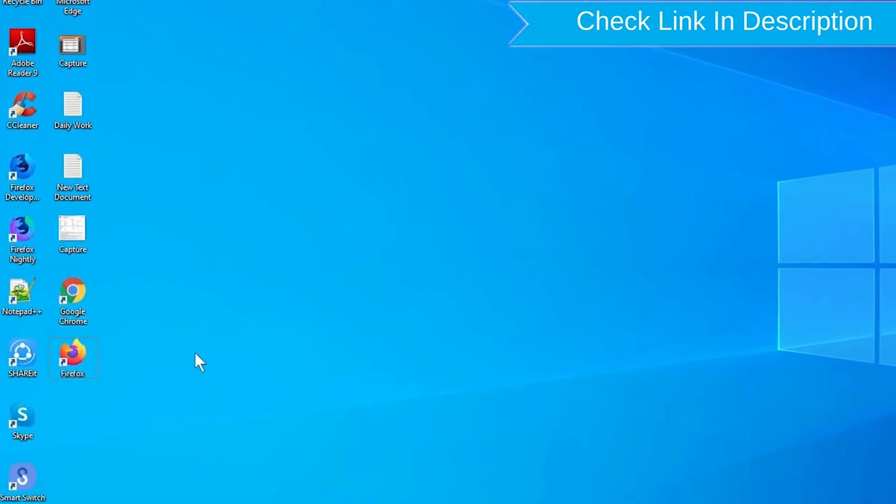
Step: Launch Chrome and follow the 'Find My Device - Google' search result to its sign-in page
right_click(73, 357)
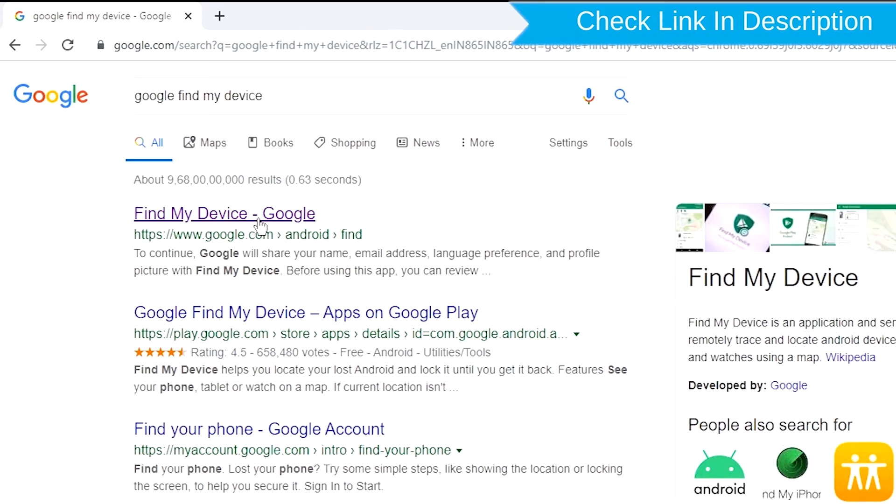
click(224, 214)
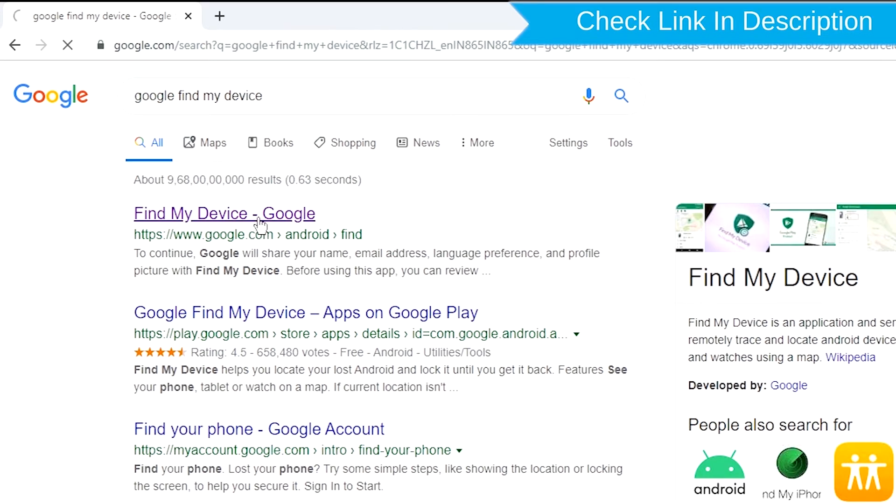
click(224, 214)
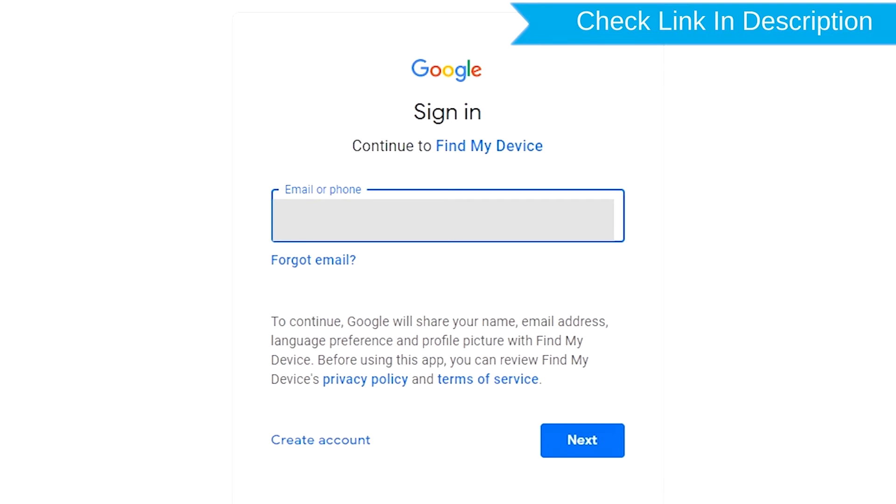
Step: Submit the account email and password to land on the phone's Find My Device dashboard
click(581, 441)
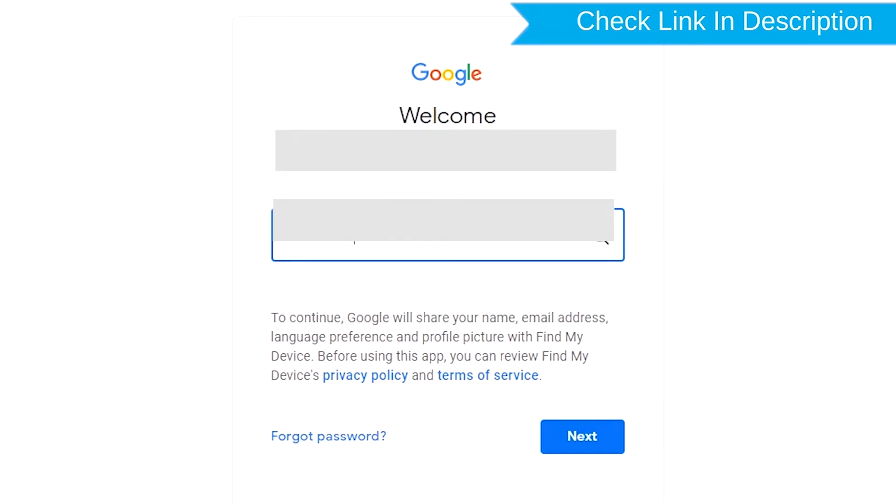
click(581, 436)
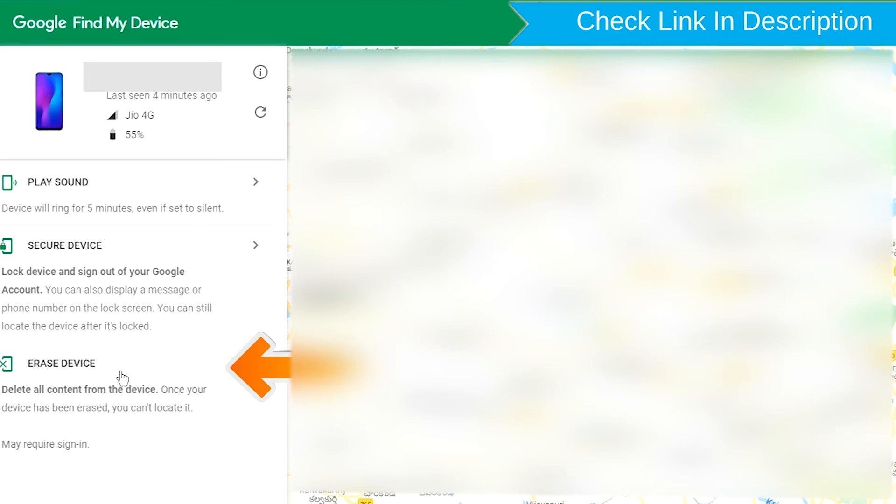
Step: Choose ERASE DEVICE and confirm with the green button, prompting account verification
click(61, 363)
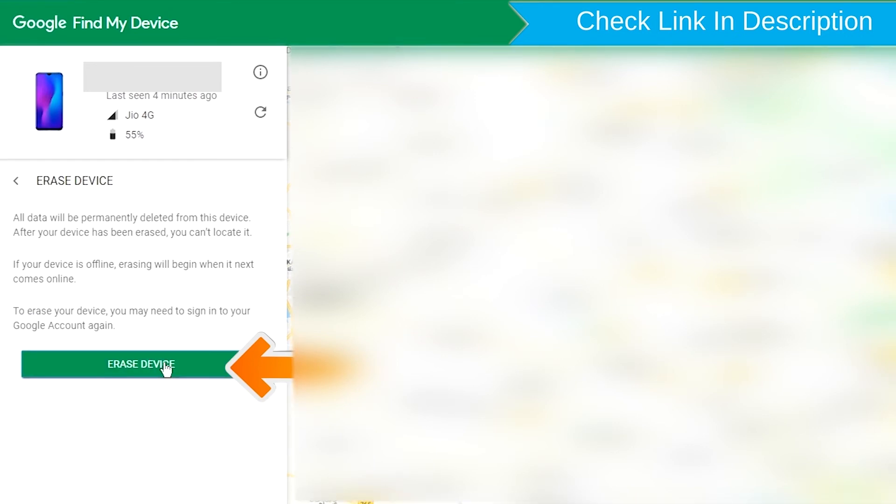
click(141, 365)
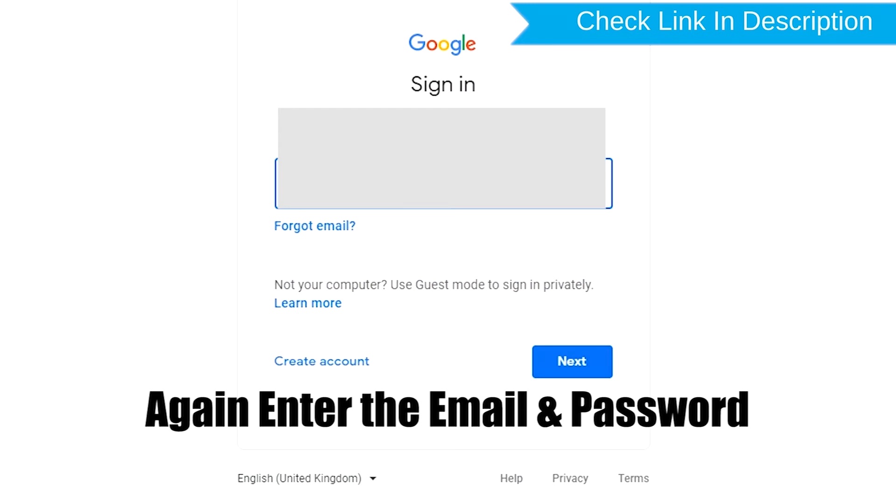
Step: Re-enter the account credentials and confirm Erase in the 'Permanently erase' dialog
click(571, 362)
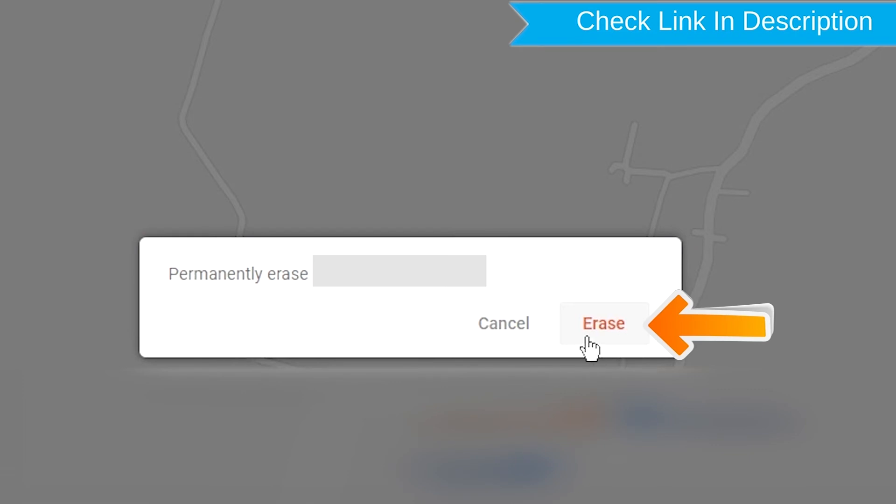
click(603, 323)
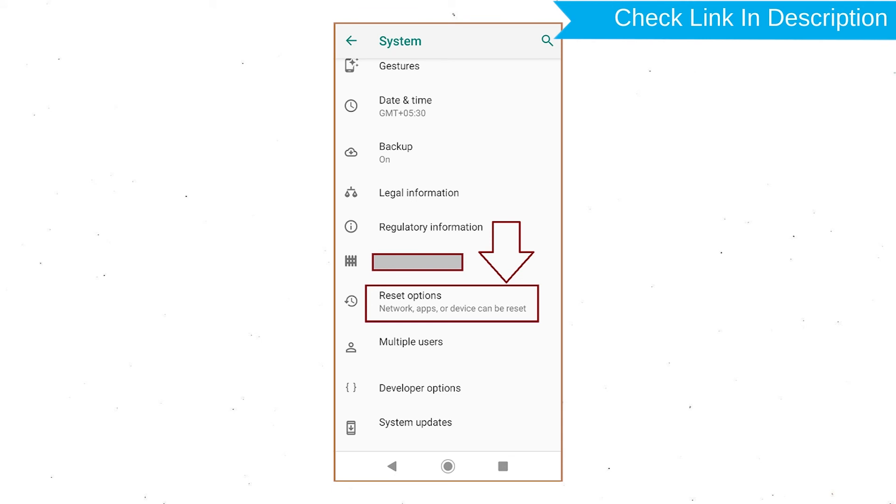
Step: Go through Reset options > Factory data reset > RESET PHONE to the Erase Everything warning
click(451, 303)
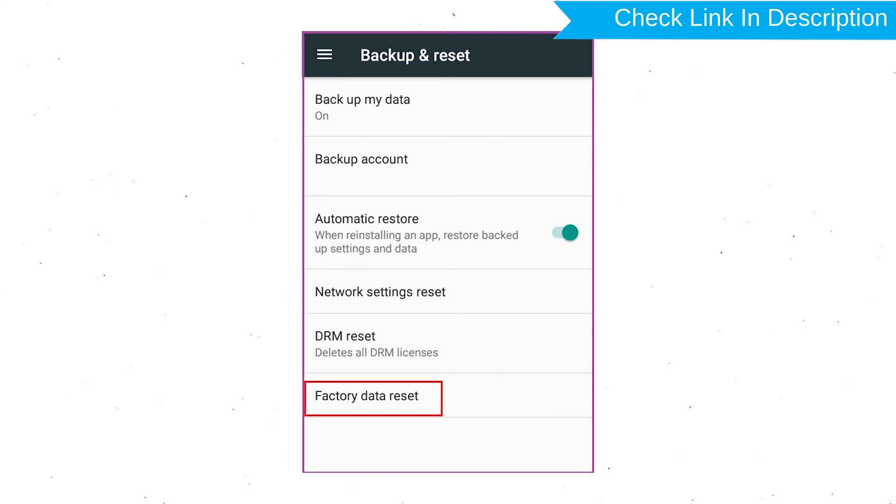
click(369, 397)
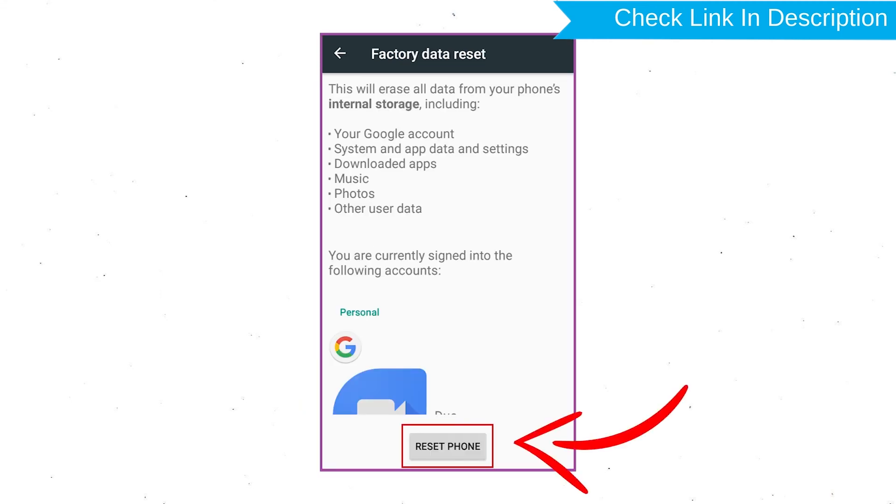
click(448, 447)
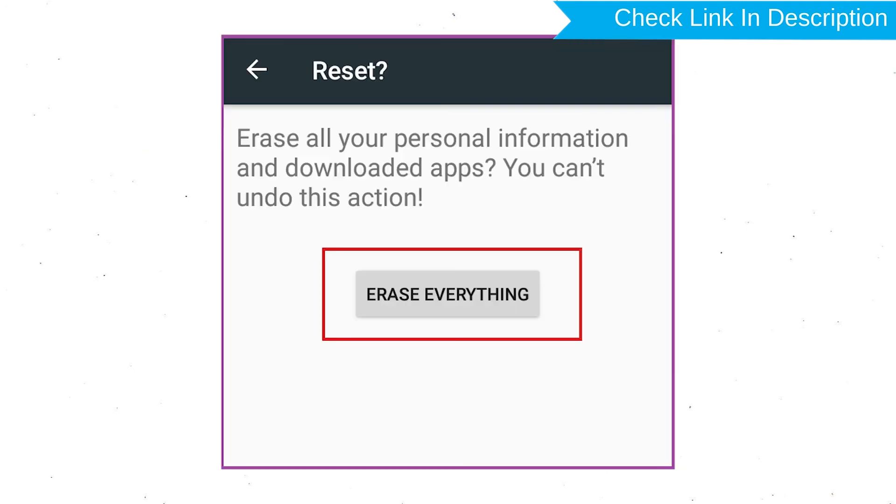